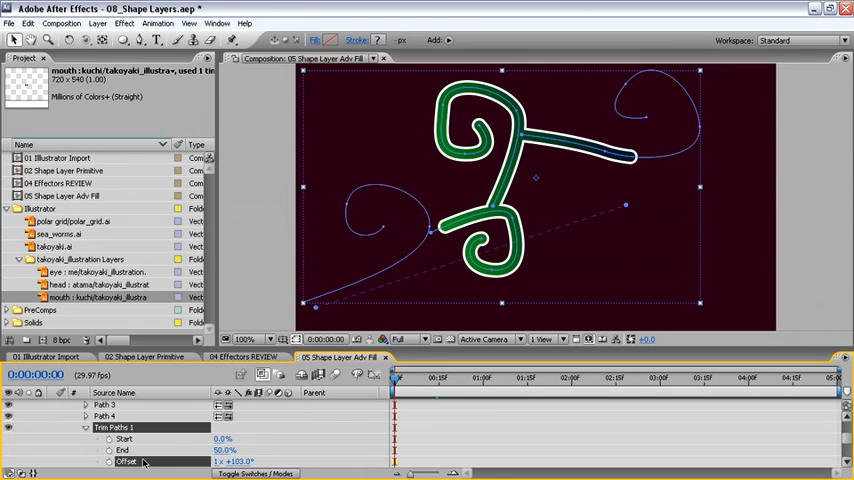
- Reset the squiggle's Trim Paths Offset to default via its right-click menu
right_click(112, 458)
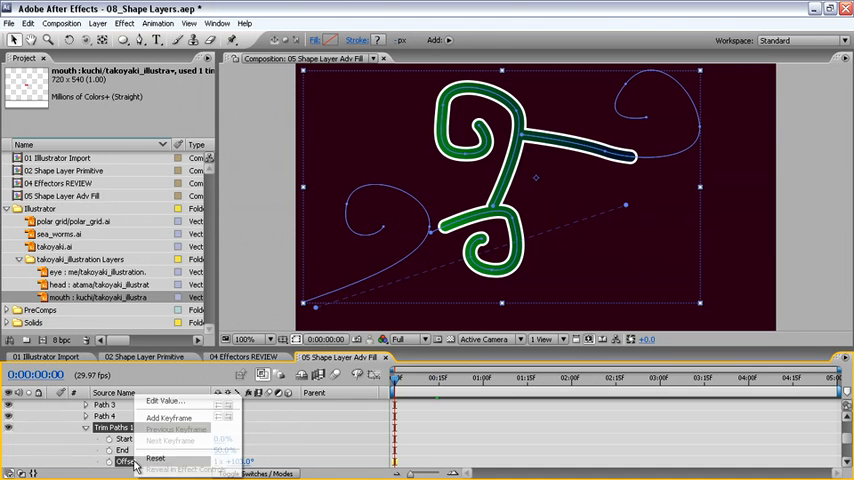
mouse_move(152, 456)
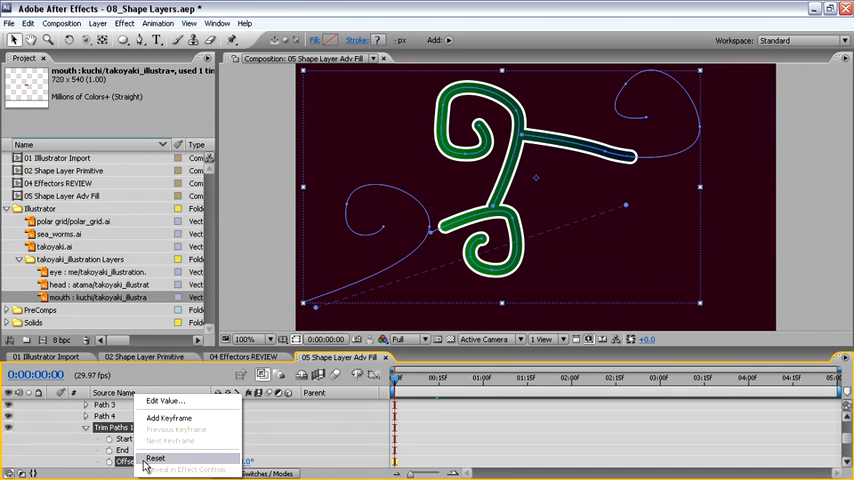
left_click(156, 458)
type("loopOut")
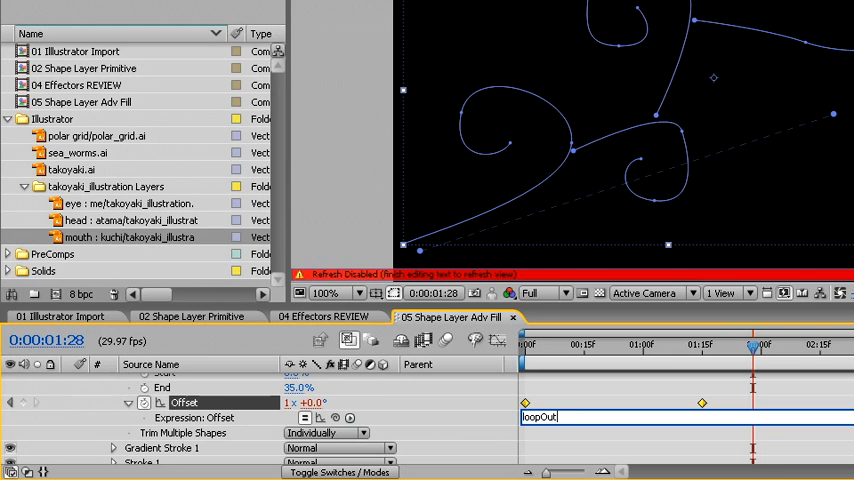
- Enter the expression loopOut("cycle", 0) on the Trim Paths Offset
type("(")
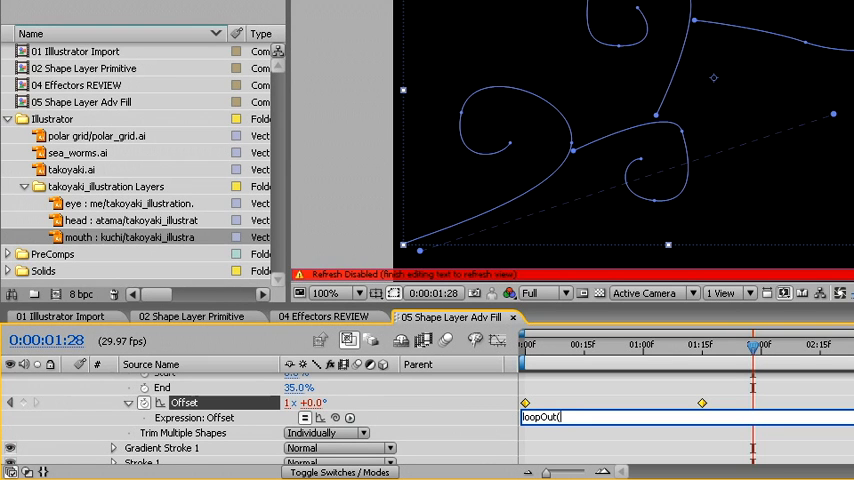
type("cy")
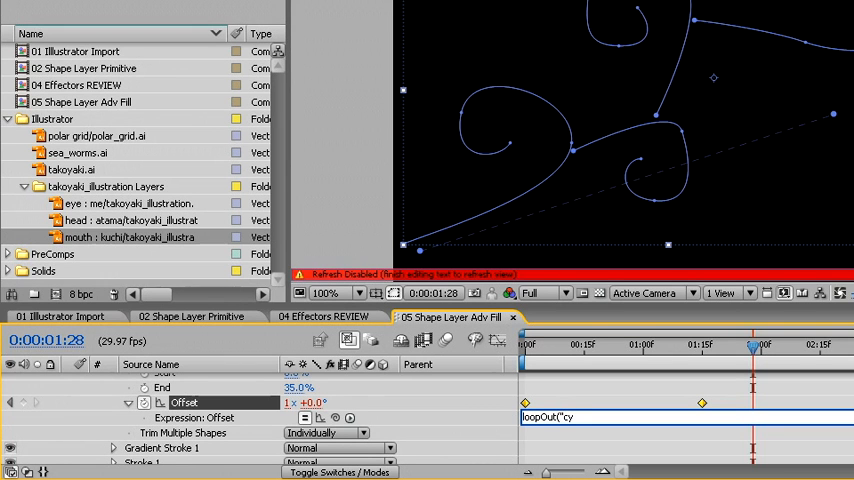
type("cle\",")
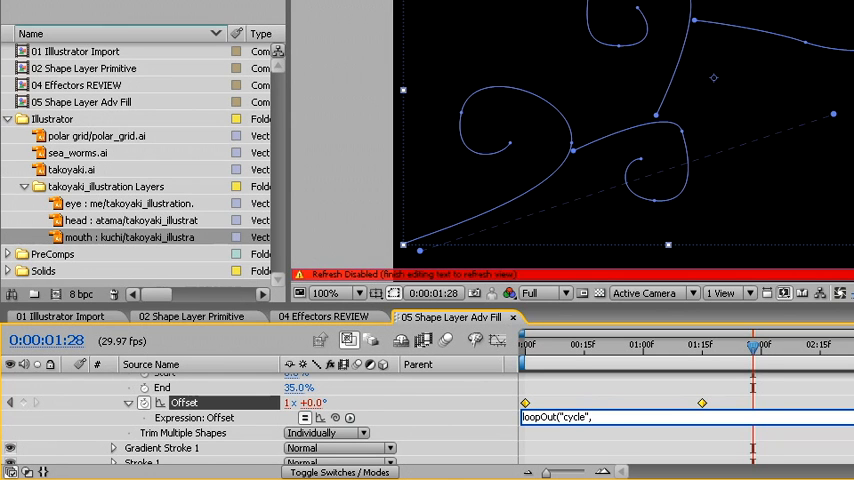
type("0")
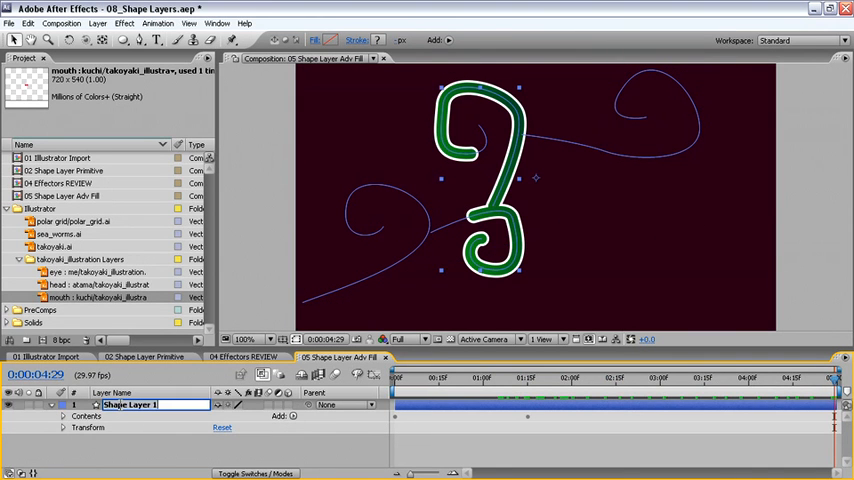
- Rename the green squiggle shape layer to growth and confirm
type("growl")
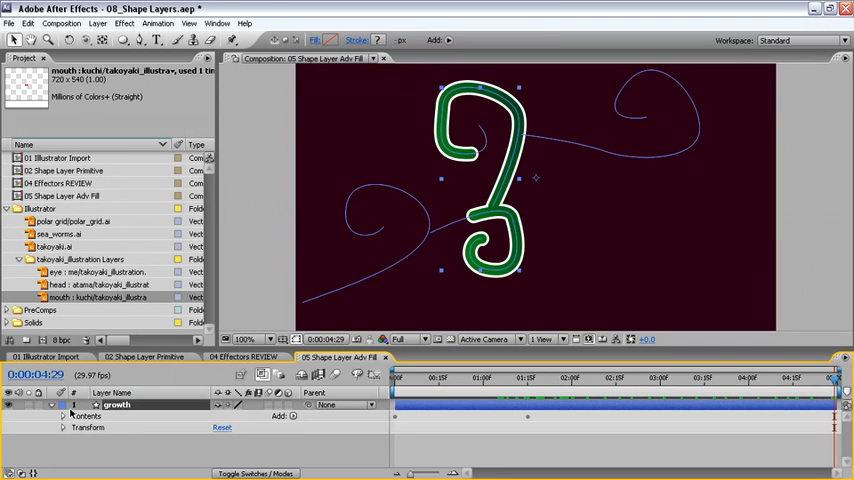
left_click(64, 414)
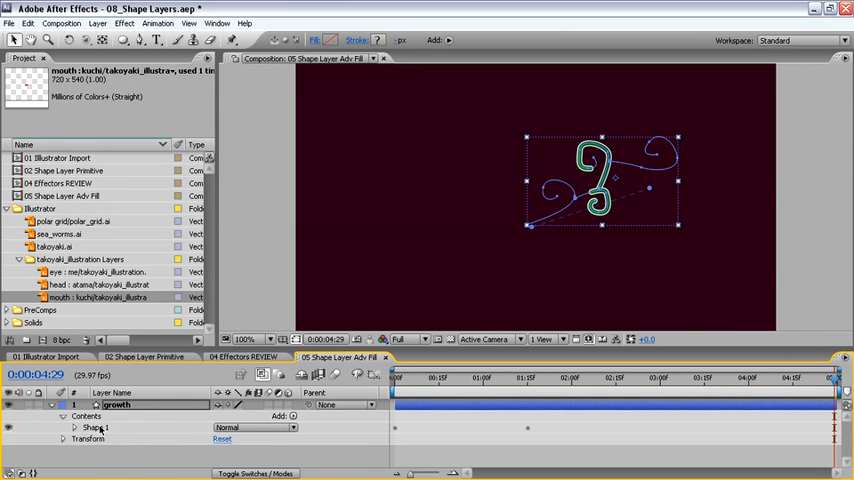
- Add a Repeater to the growth shape and cluster its copies in the lower-right corner
left_click(296, 418)
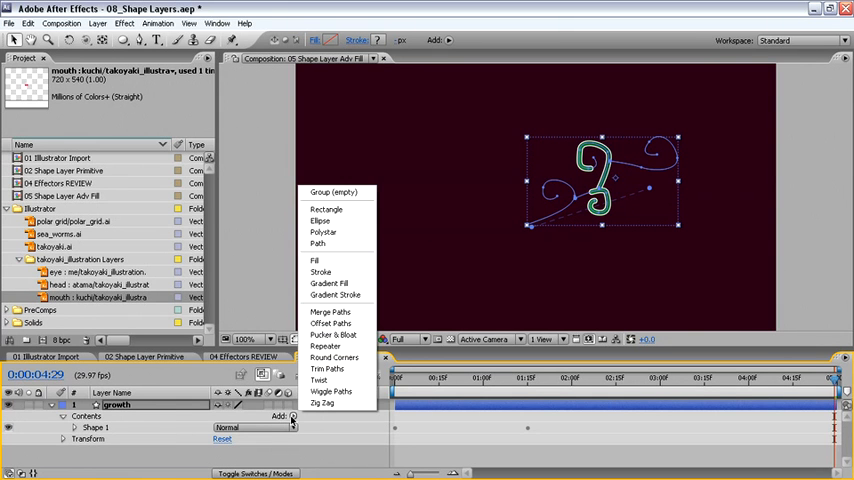
left_click(324, 346)
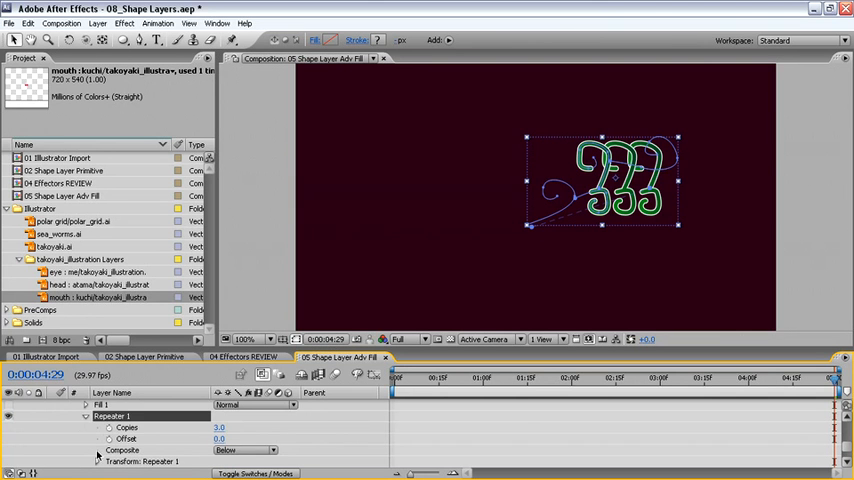
left_click(92, 468)
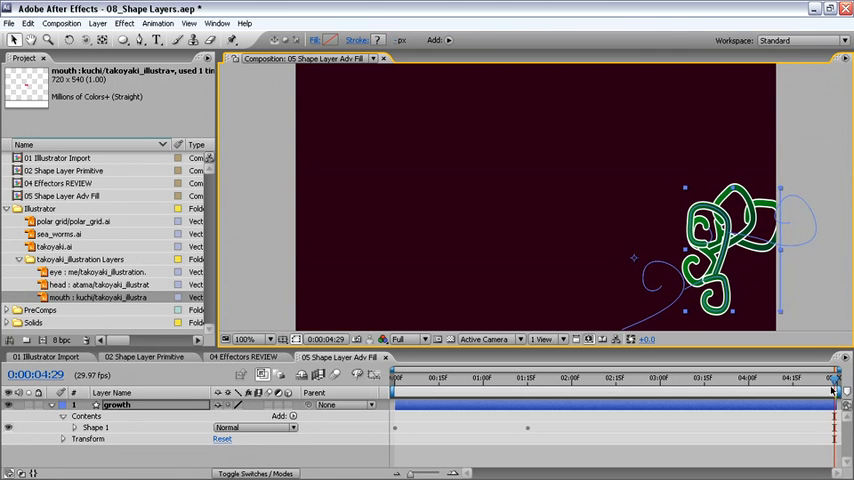
left_click(568, 408)
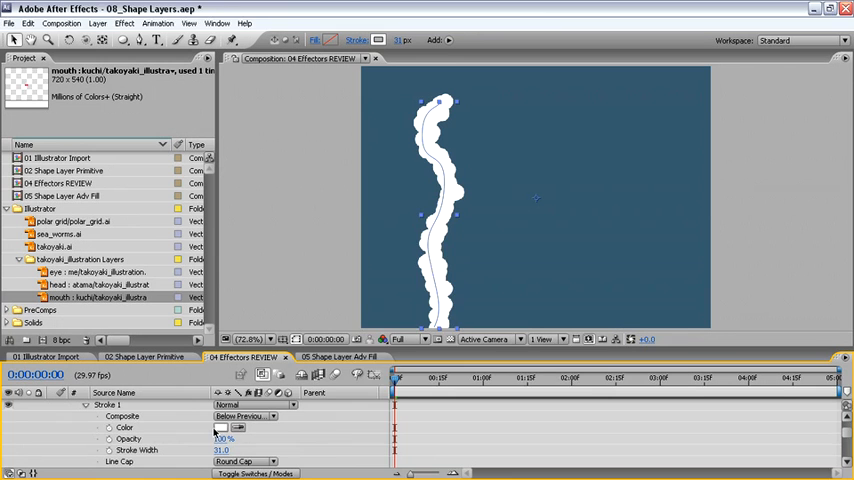
- Give the wavy shape's stroke a dark green colour
left_click(228, 428)
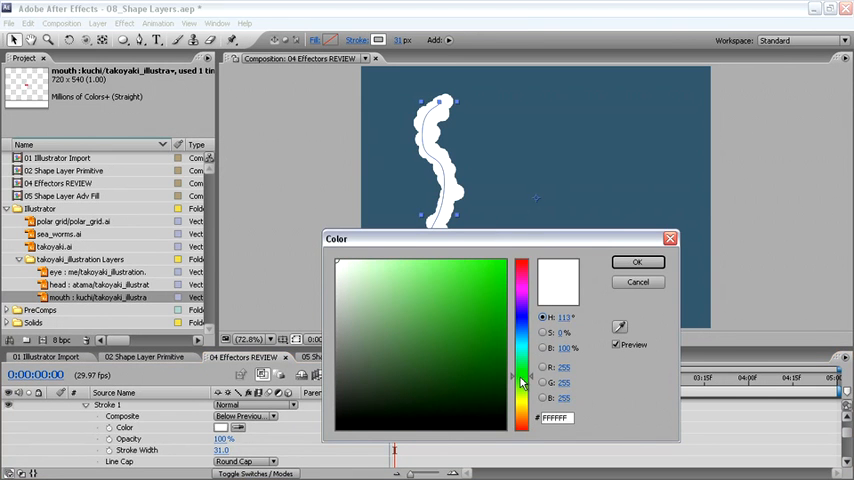
left_click(636, 260)
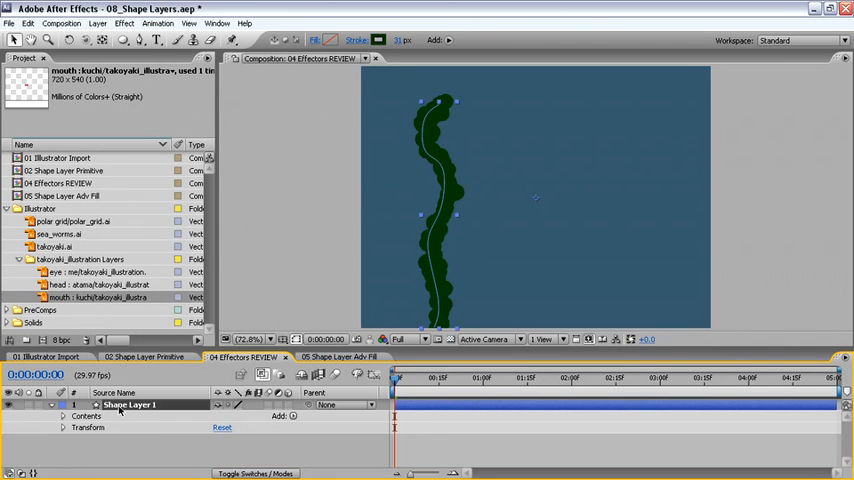
- Rename the wavy shape layer to kelp and confirm
double_click(120, 408)
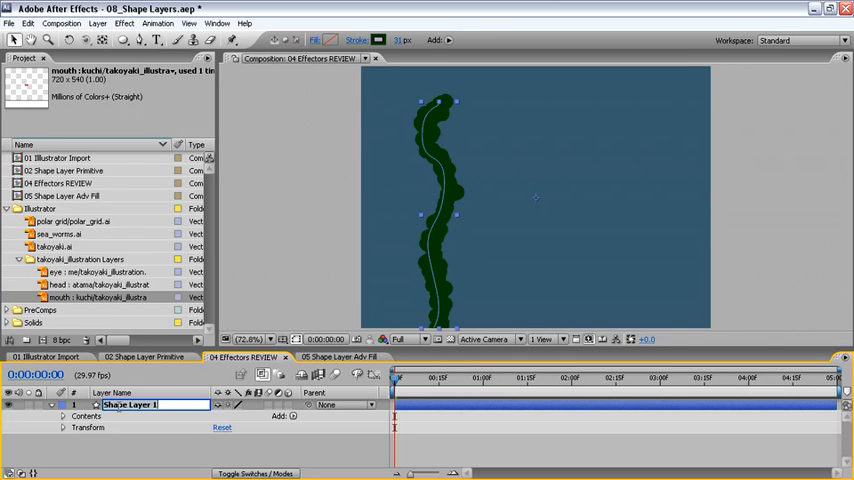
type("kelp")
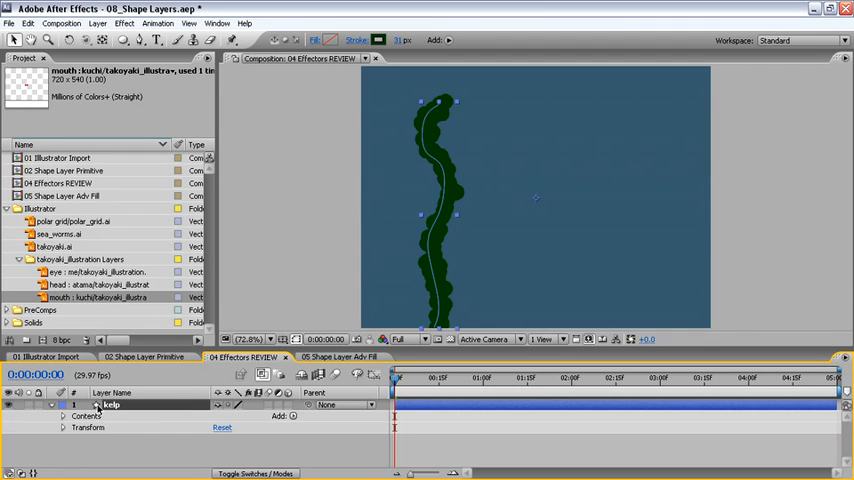
left_click(338, 356)
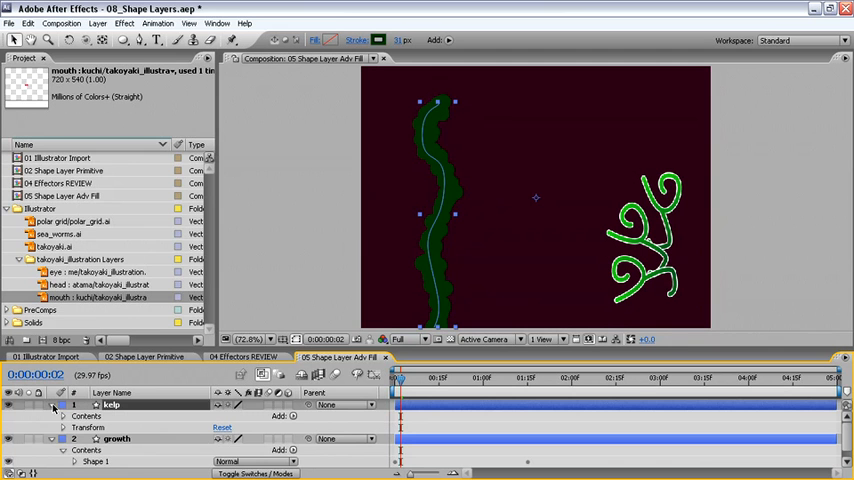
- Place the kelp layer in the Shape Layer Adv Fill comp, enlarged on the left side
left_click(294, 420)
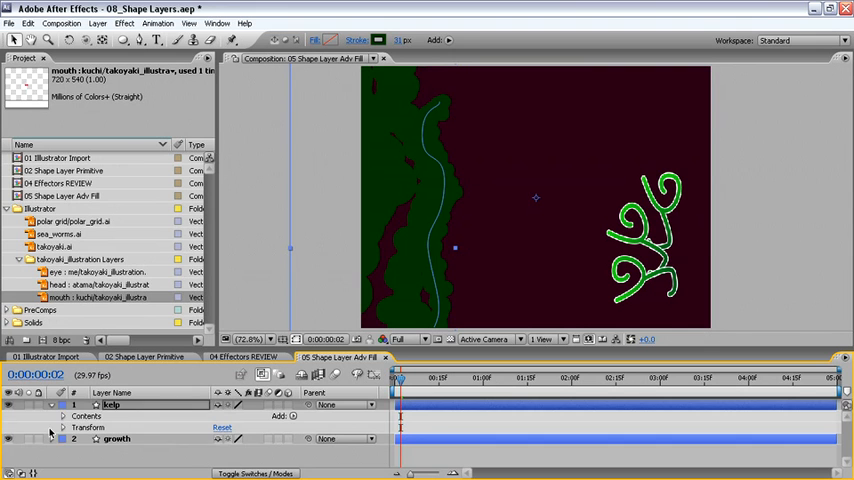
double_click(110, 416)
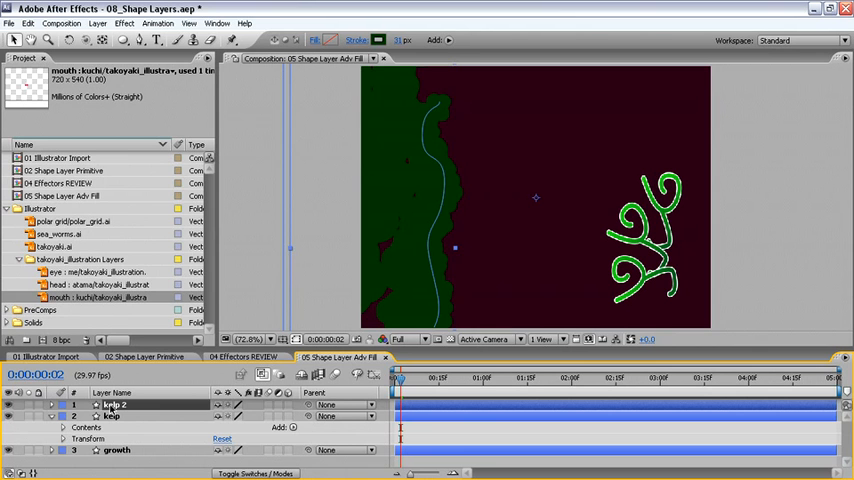
- Duplicate kelp with Wiggle Paths and a Repeater, then change its blending mode
double_click(104, 404)
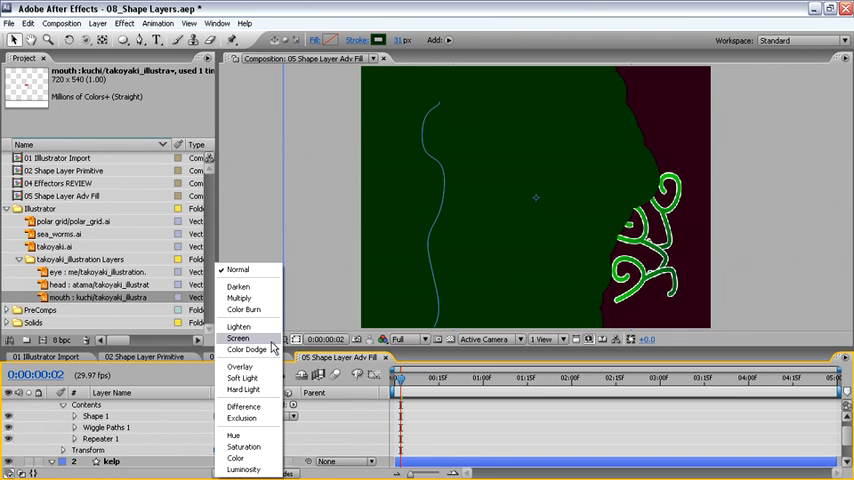
left_click(236, 336)
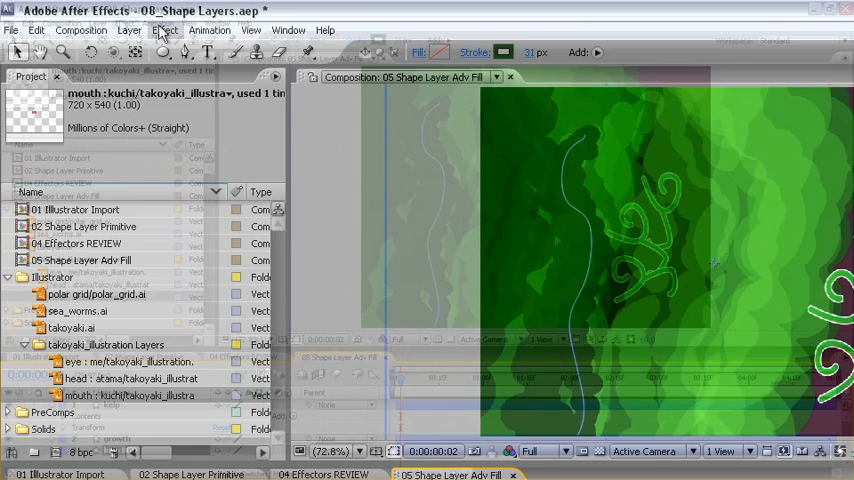
- Apply Fast Blur to the kelp BGD layer and raise its Blurriness
left_click(170, 30)
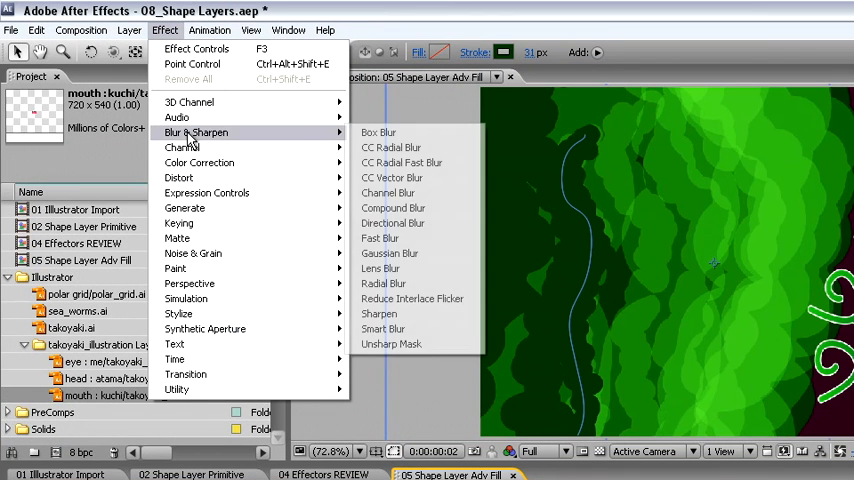
left_click(380, 238)
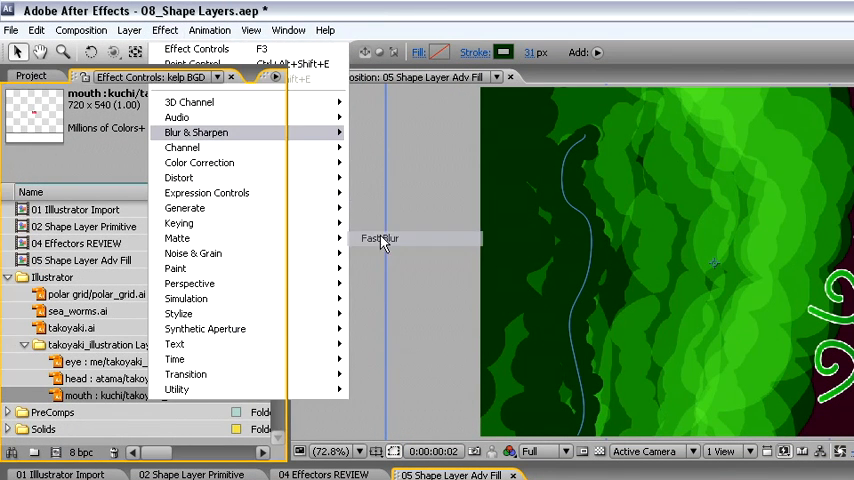
left_click(380, 238)
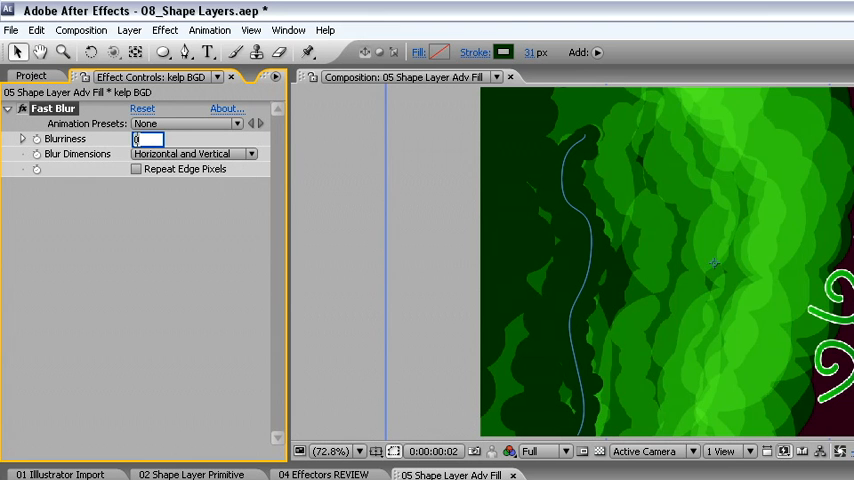
left_click_drag(148, 138, 140, 138)
type("12")
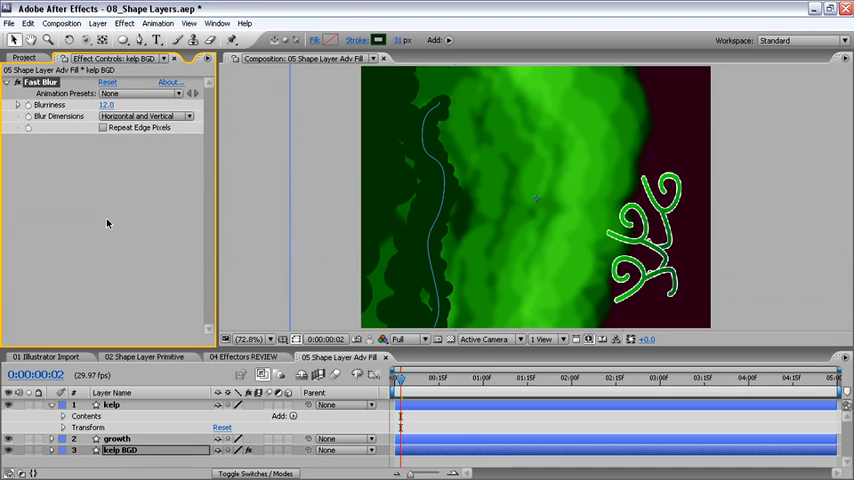
left_click(144, 356)
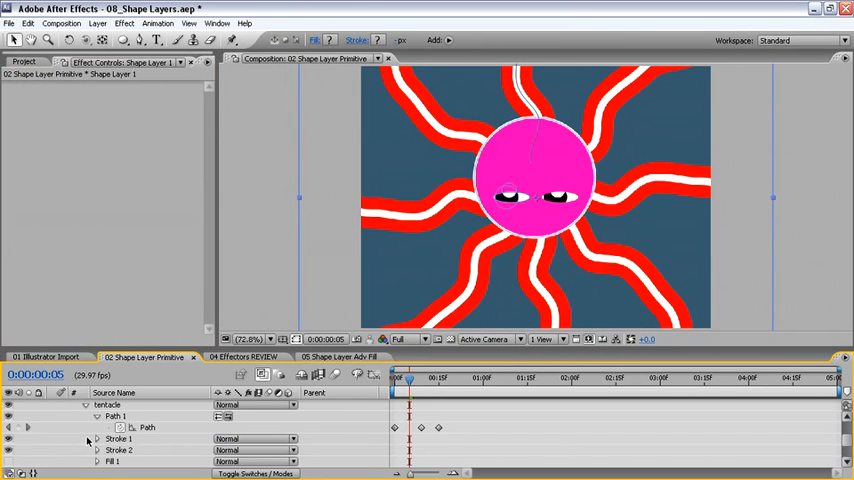
- Group the octopus shape contents into Group 1 with pink-and-white tentacles
left_click(88, 444)
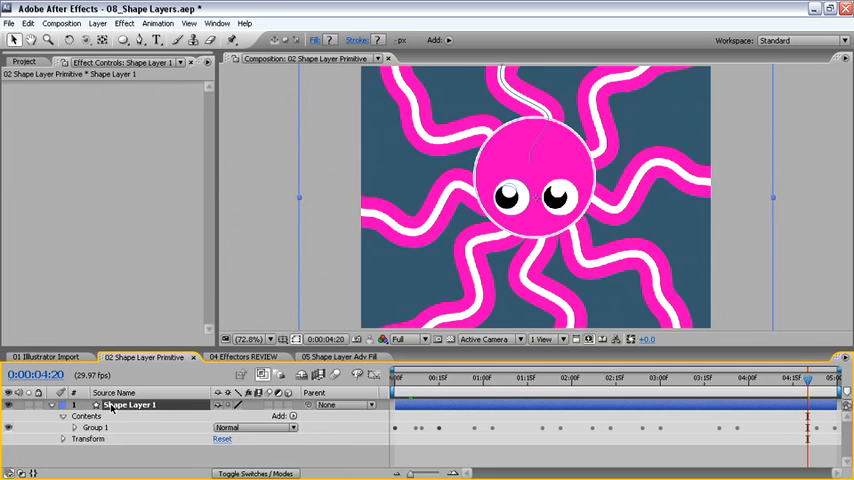
- Rename the shape layer to octopus and return to the Shape Layer Adv Fill comp
double_click(124, 404)
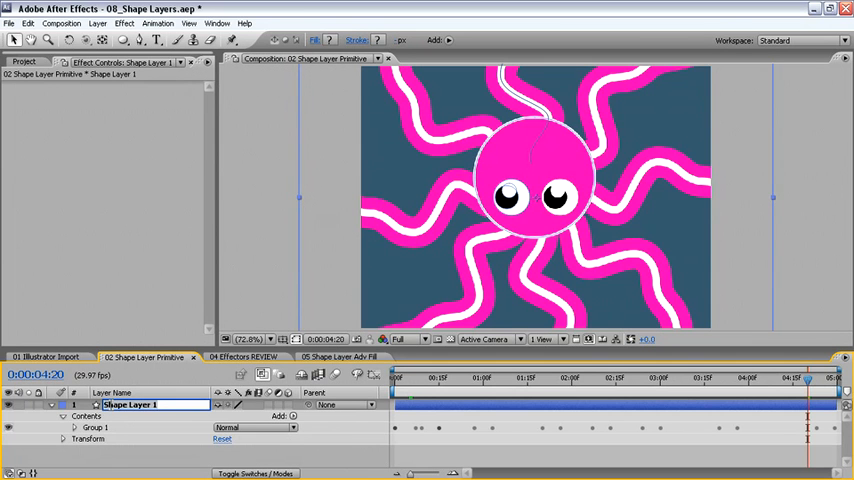
type("octopus")
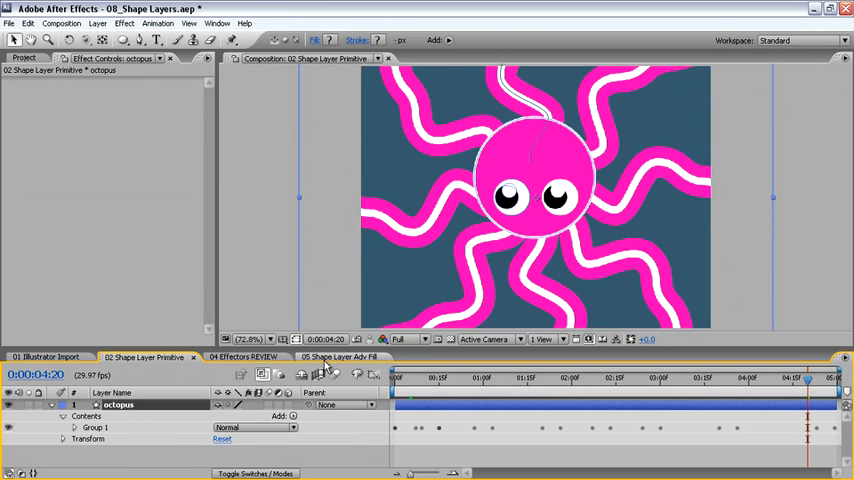
left_click(336, 356)
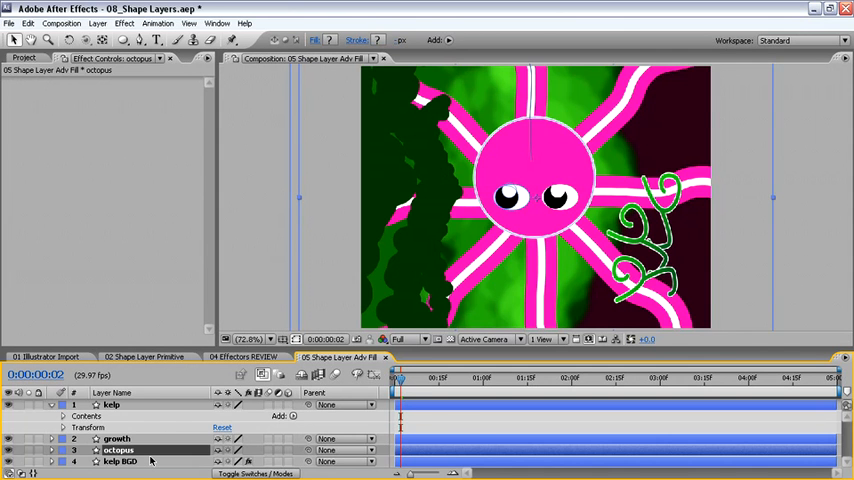
- Select the octopus layer and scale it down to a small central figure
left_click(44, 446)
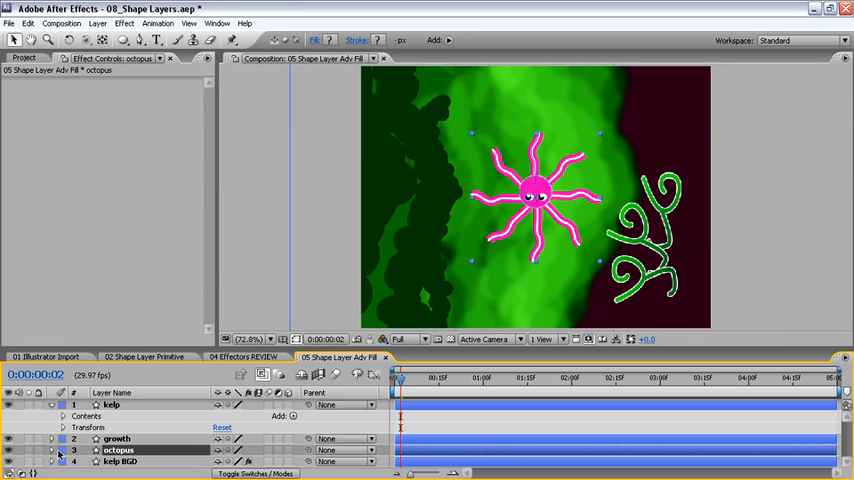
mouse_move(448, 40)
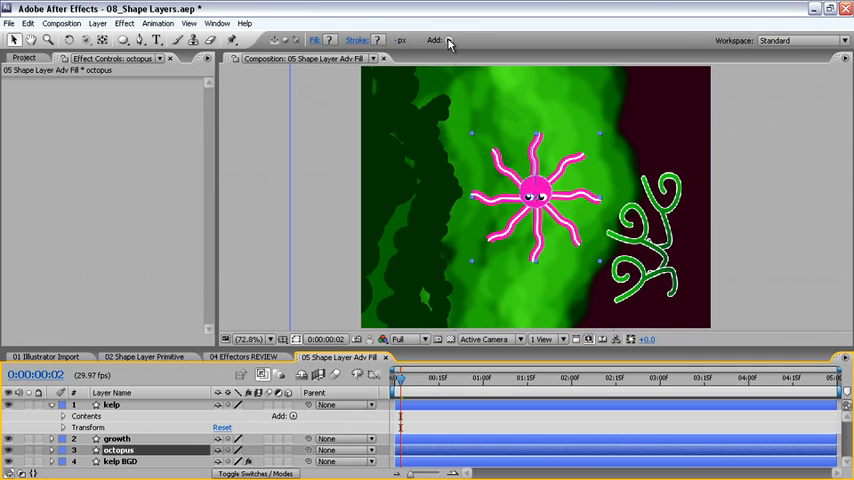
- Add a Repeater to the octopus layer, set its Copies, and adjust Repeater 1 position, scale and rotation
left_click(446, 40)
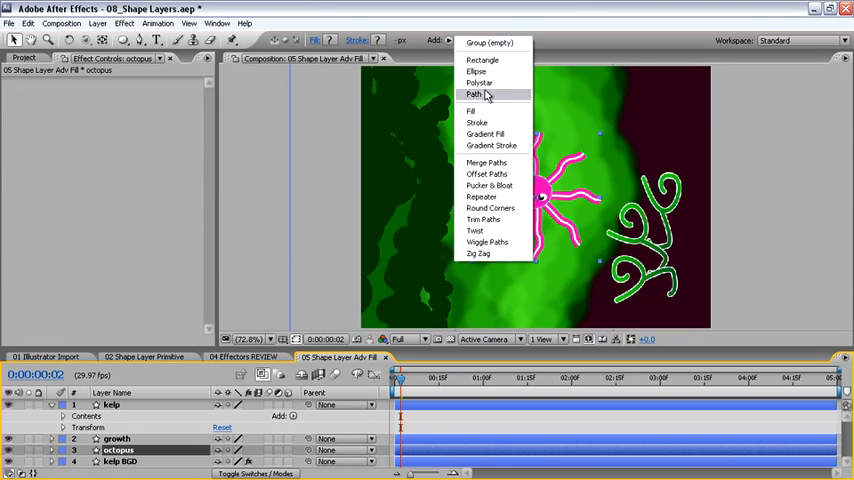
left_click(480, 208)
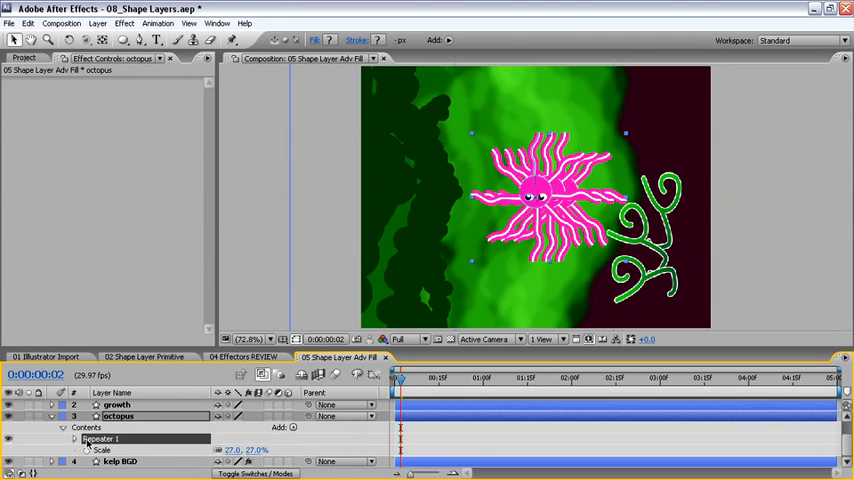
left_click(76, 440)
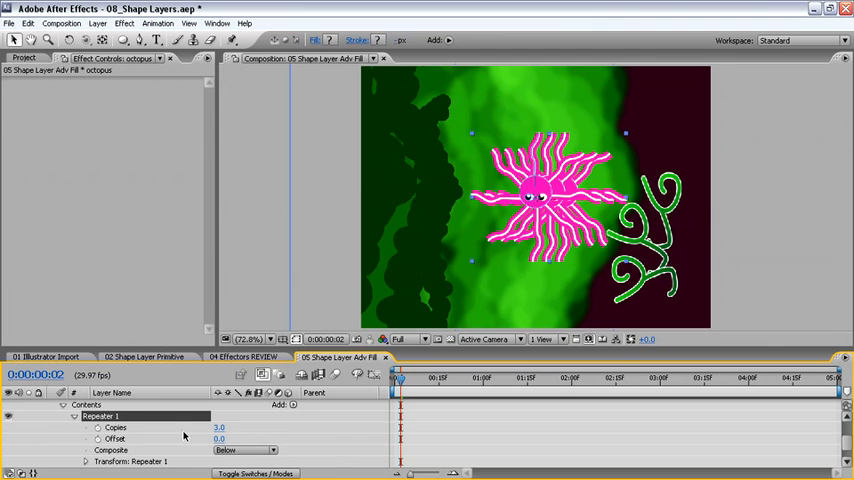
double_click(198, 428)
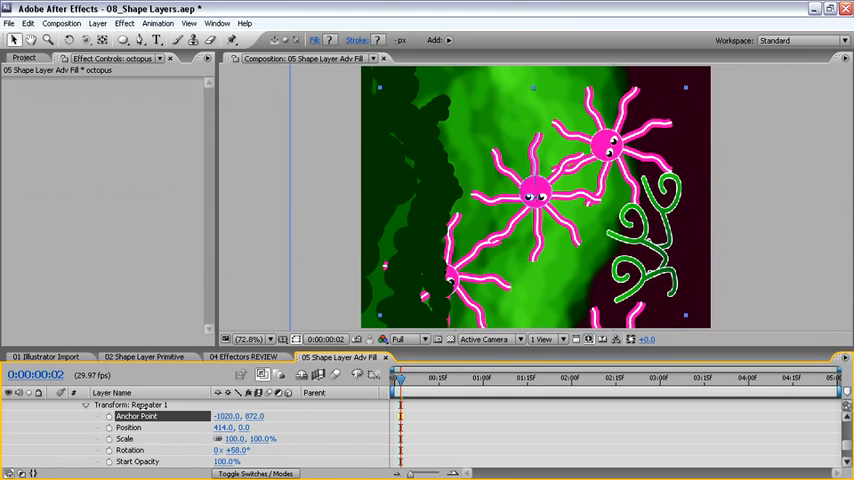
mouse_move(172, 418)
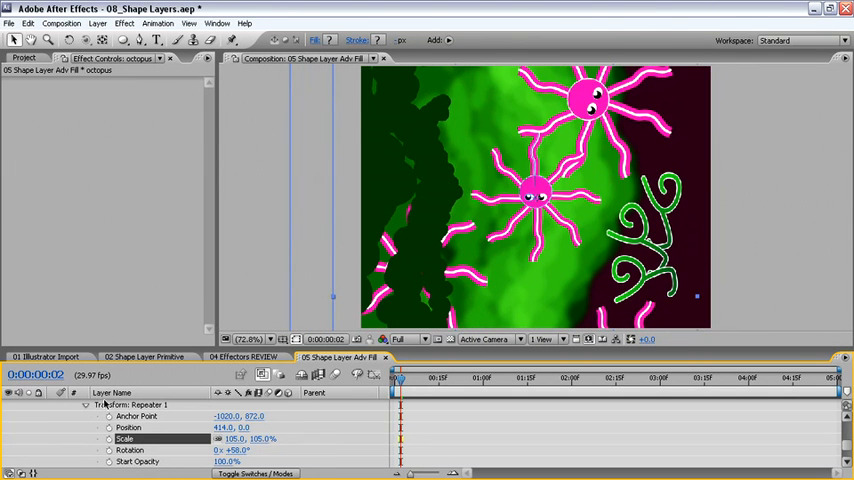
left_click(444, 382)
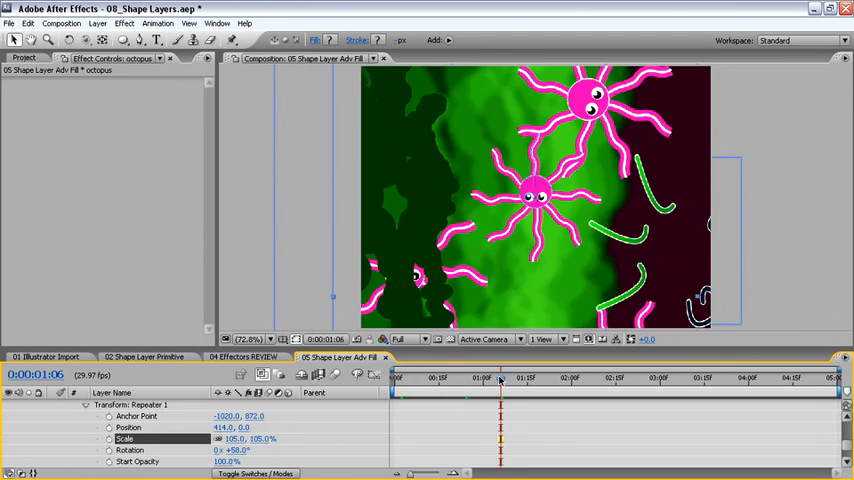
- Keyframe the octopus Group 1 Position from the start so the copies swim across the scene
left_click(500, 380)
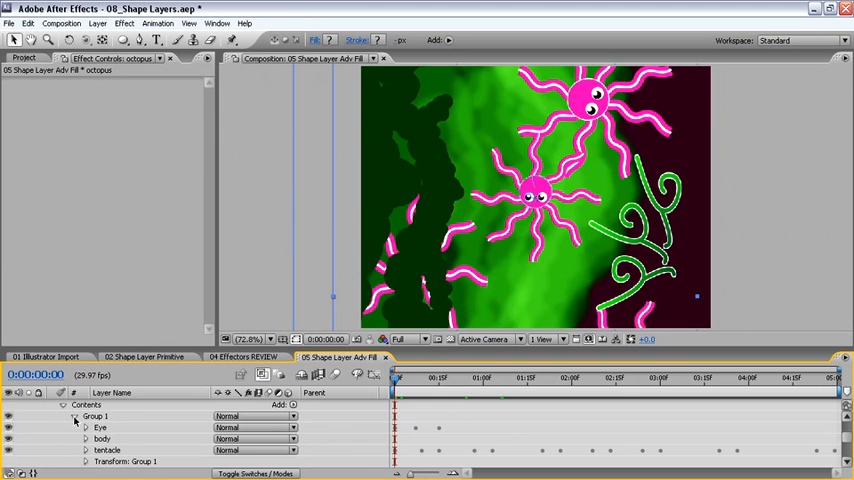
left_click(96, 424)
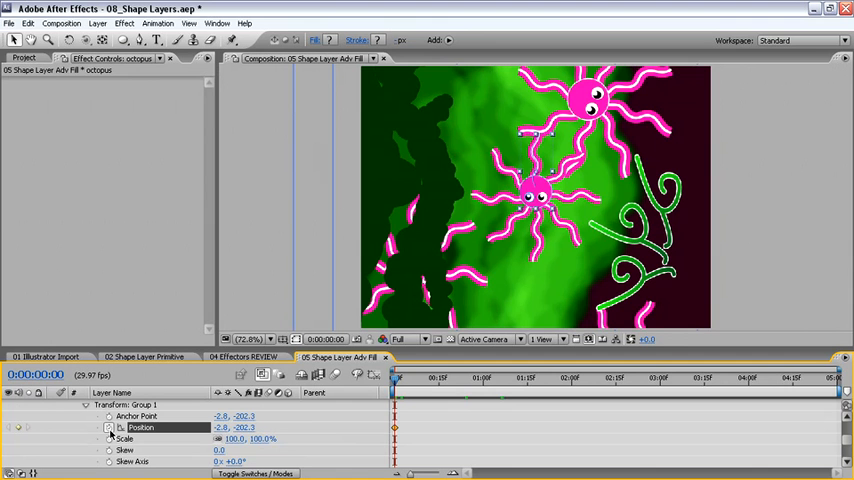
mouse_move(488, 382)
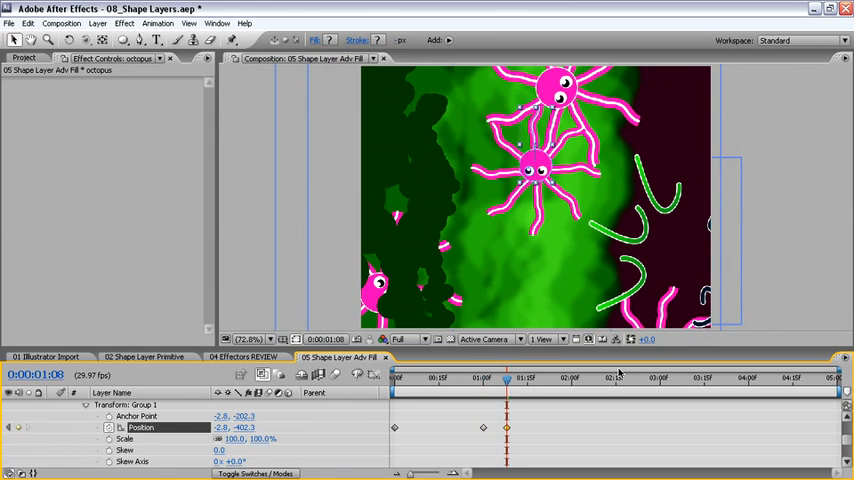
left_click(604, 388)
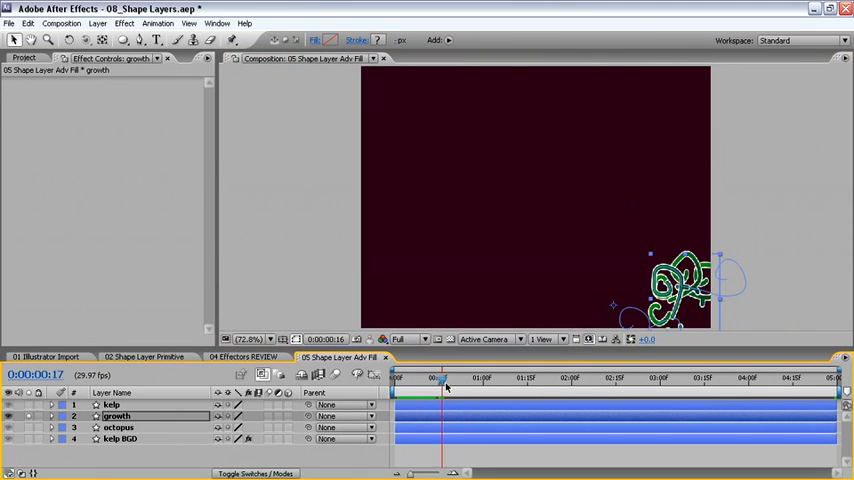
left_click_drag(448, 378, 614, 378)
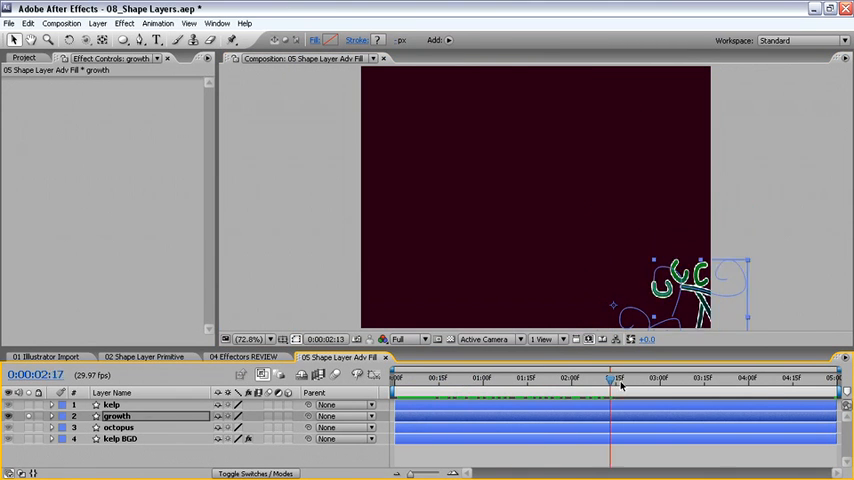
left_click_drag(612, 376, 820, 376)
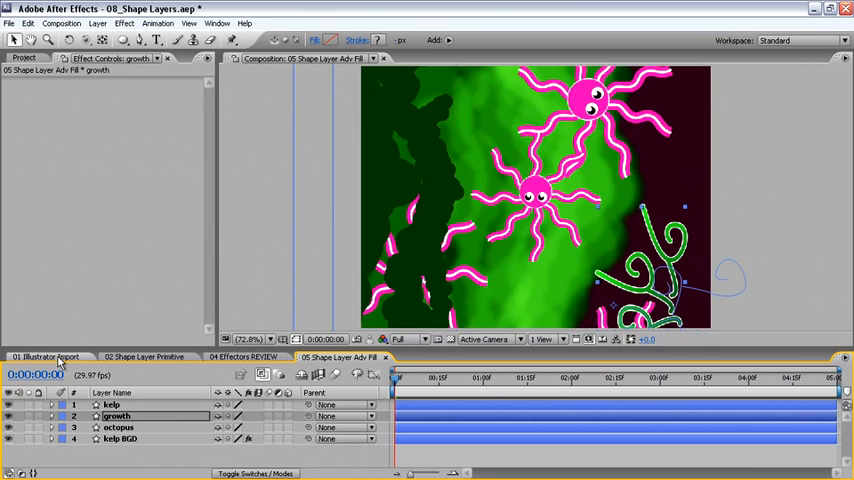
left_click(44, 356)
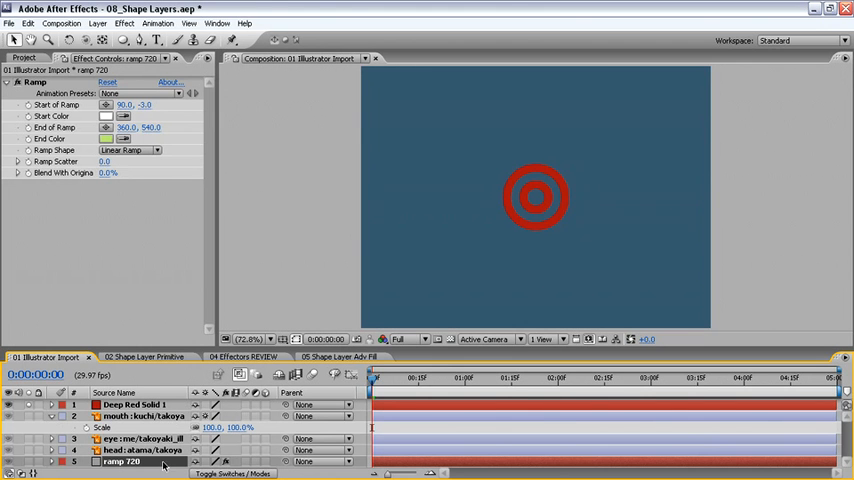
left_click(336, 356)
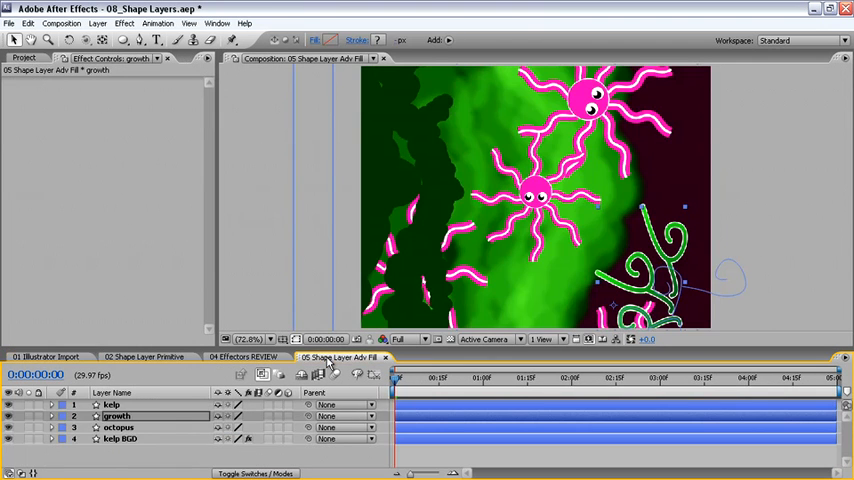